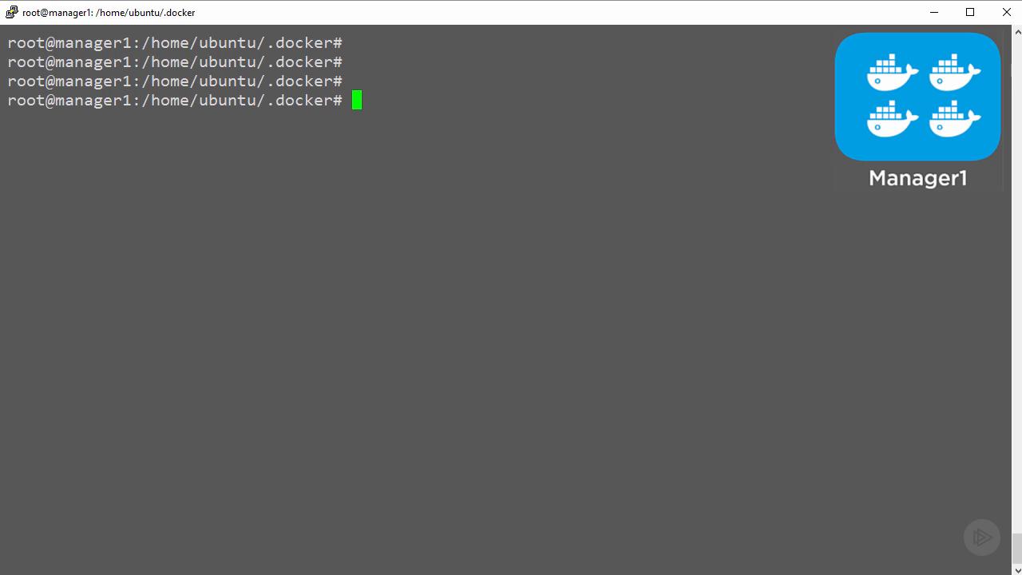
- Open /etc/default/docker in nano for editing
{"action": "type", "text": "nan"}
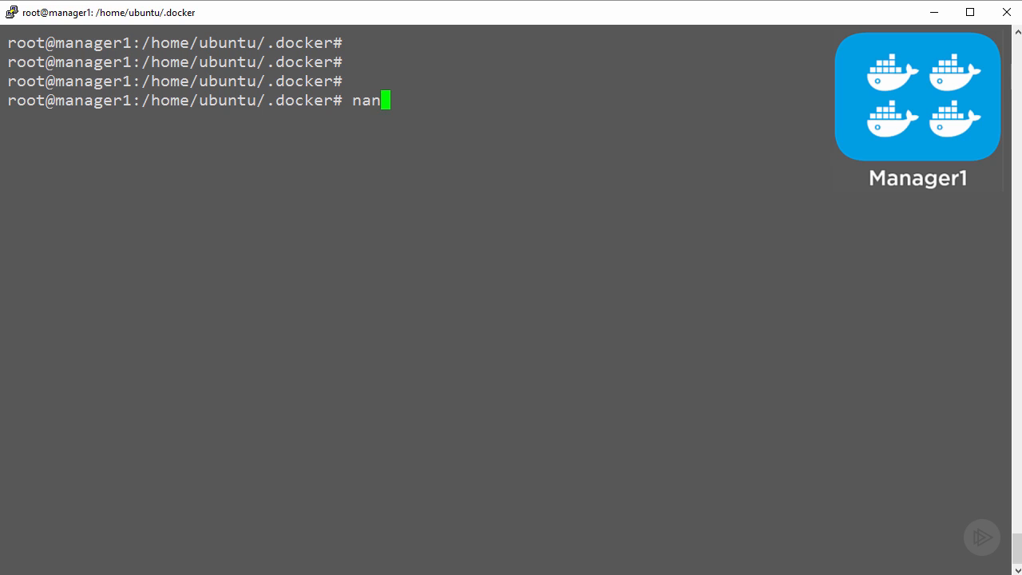
{"action": "type", "text": "o"}
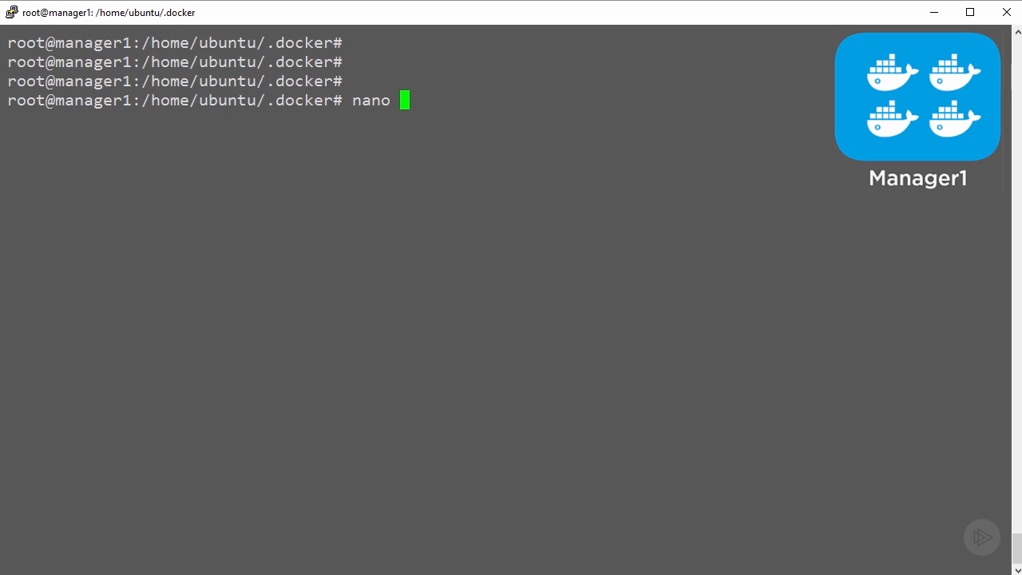
{"action": "type", "text": "/et"}
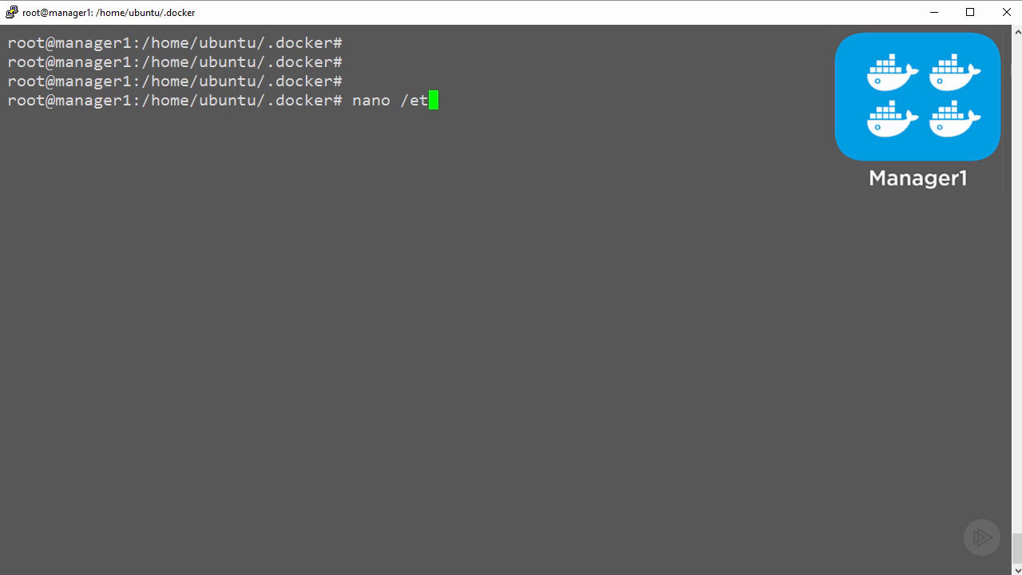
{"action": "type", "text": "c/default/docker"}
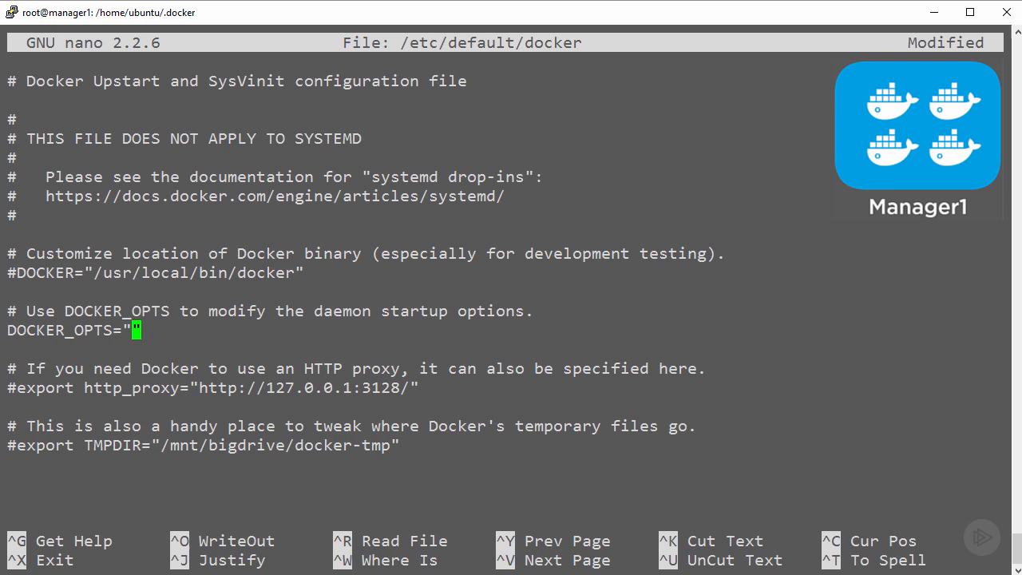
- Set DOCKER_OPTS to -H tcp://0.0.0.0:2376 --tlsverify with cert.pem and key.pem paths, and save
{"action": "type", "text": "/home/ubuntu/.docker/cert.pem --tlskey=/home/ubuntu/.docker/key.pem\""}
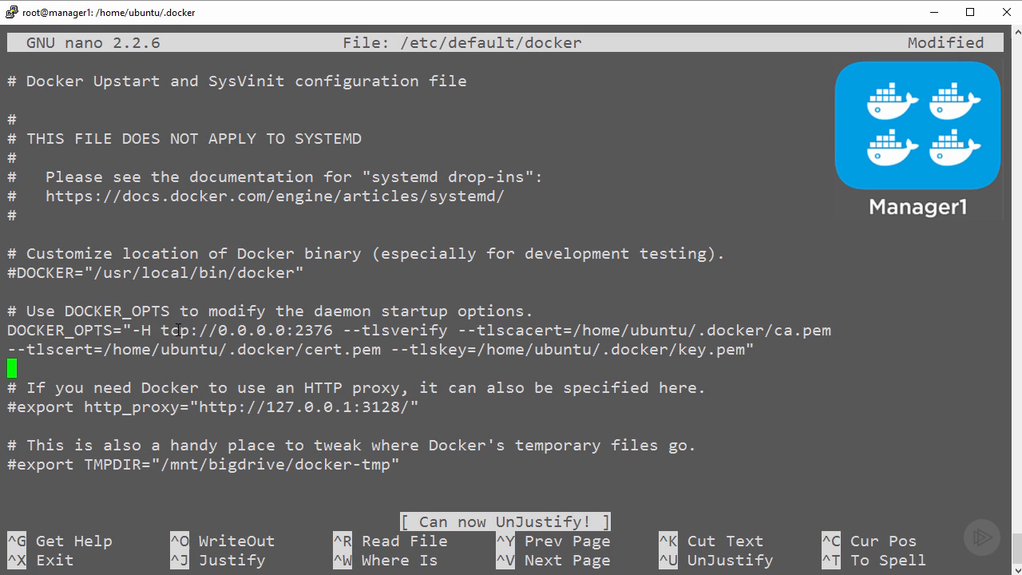
{"action": "left_click_drag", "start_coordinate": [162, 330], "coordinate": [328, 330]}
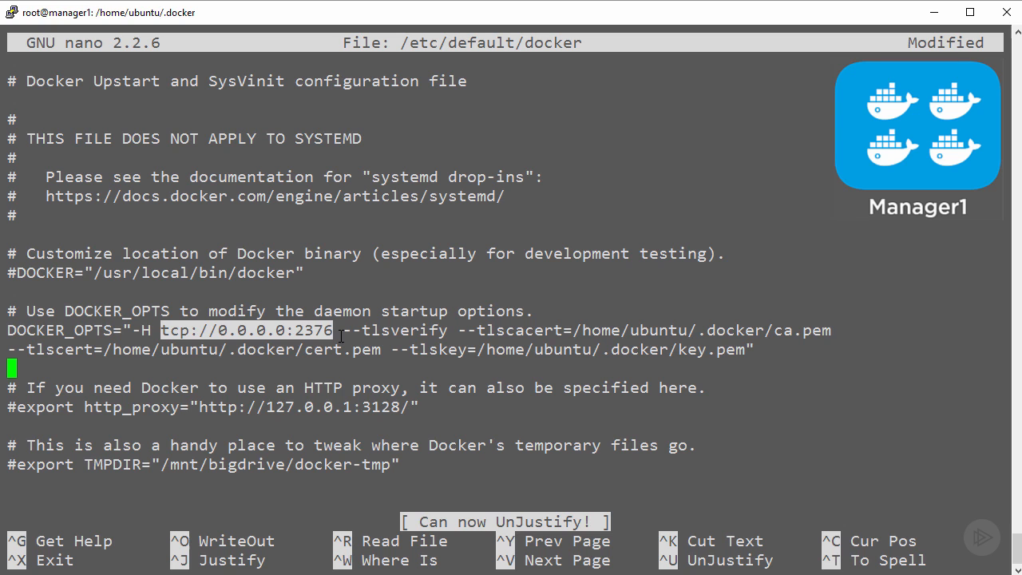
{"action": "mouse_move", "coordinate": [373, 330]}
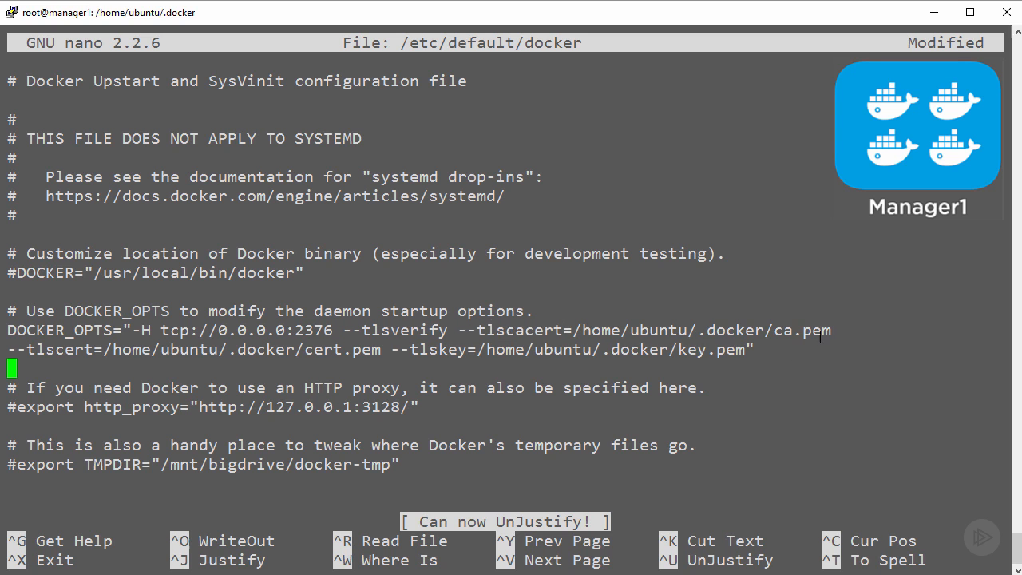
{"action": "left_click_drag", "start_coordinate": [589, 331], "coordinate": [831, 331]}
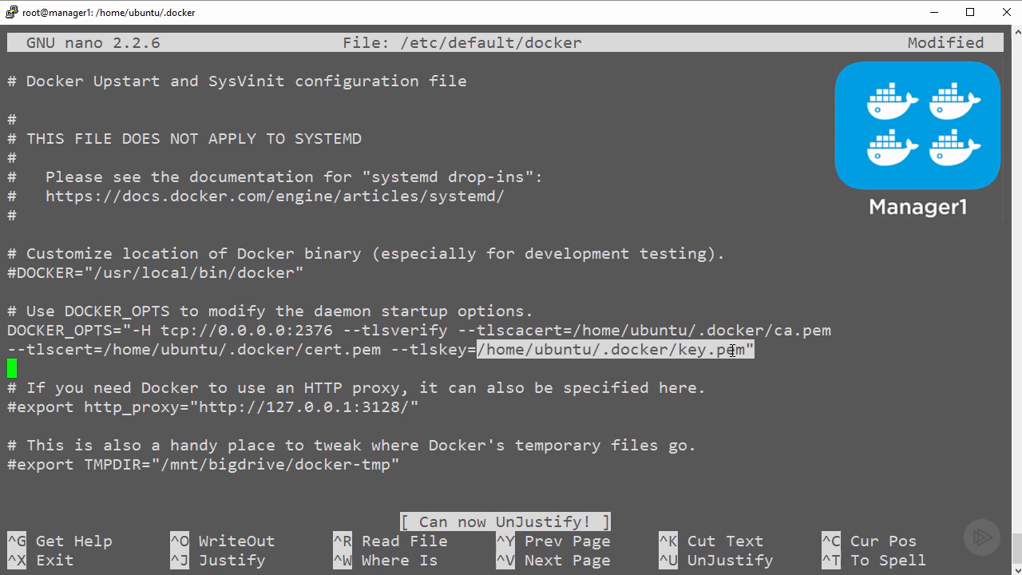
{"action": "key", "text": "ctrl+o"}
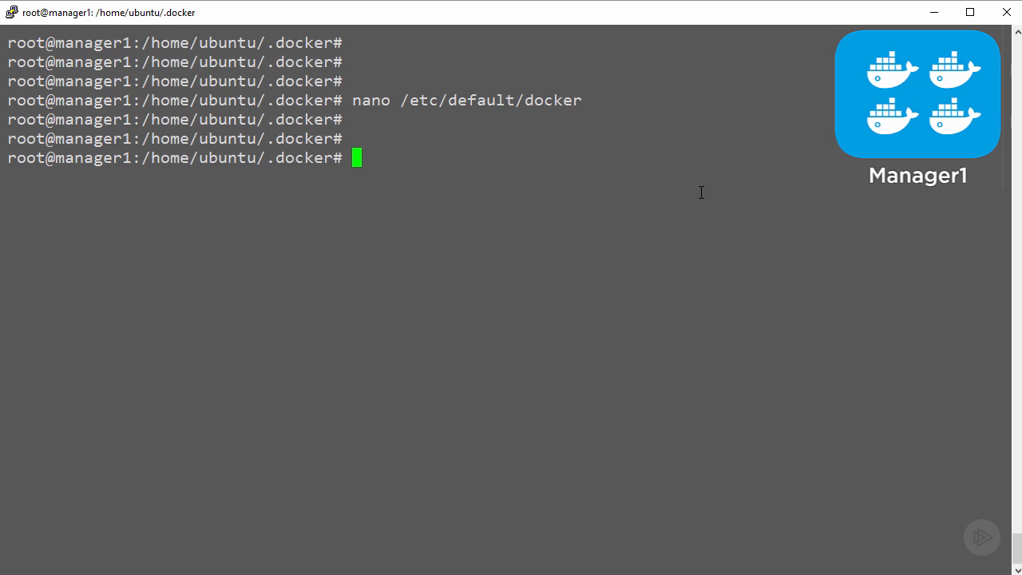
- Restart Docker with 'service docker restart' so it runs as process 6122
{"action": "type", "text": "service docker restart"}
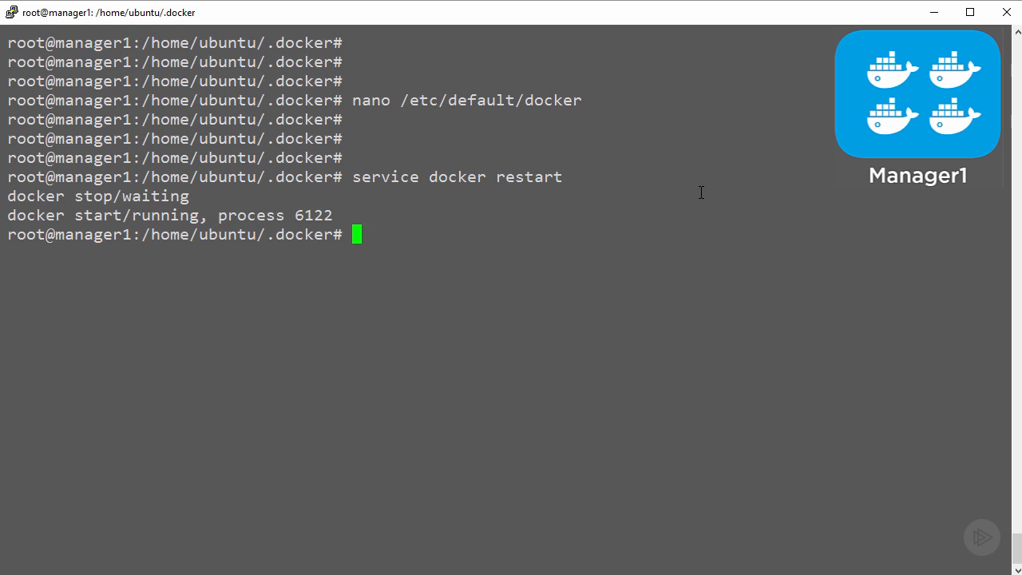
{"action": "key", "text": "enter"}
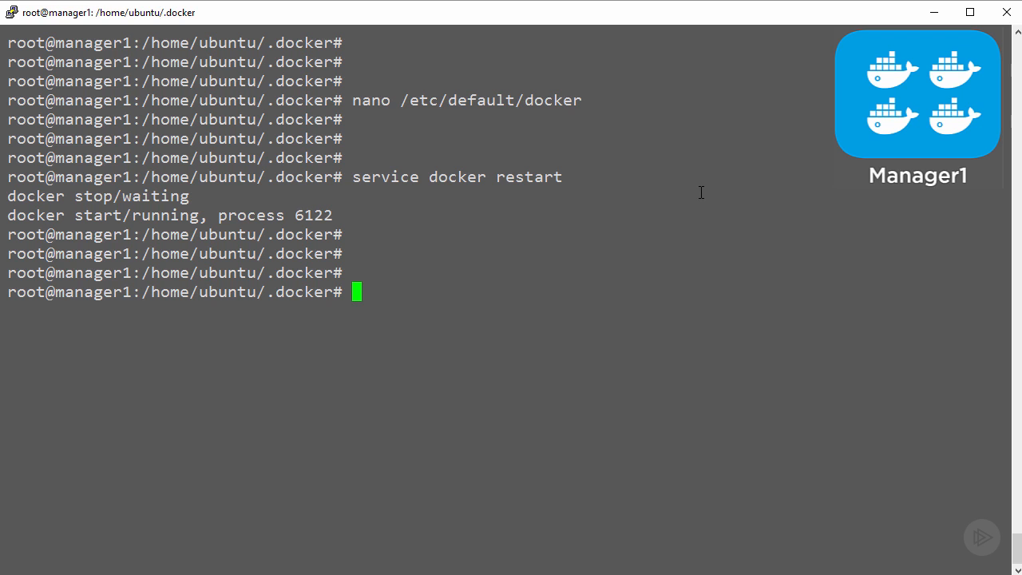
{"action": "type", "text": "p"}
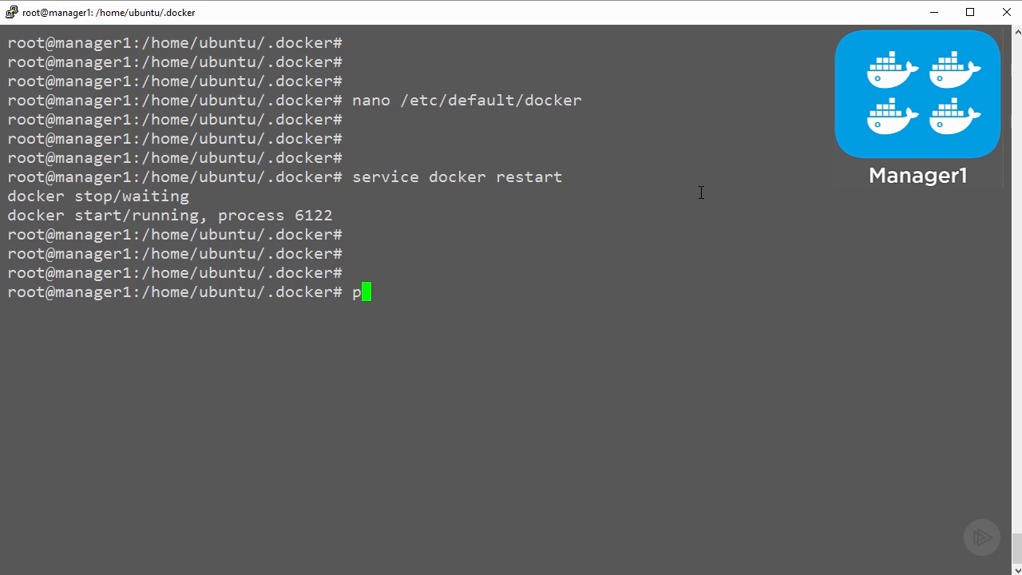
- Run 'ps -elf | grep docker' to confirm the daemon uses TLS on port 2376
{"action": "type", "text": "s -elf | grep docker"}
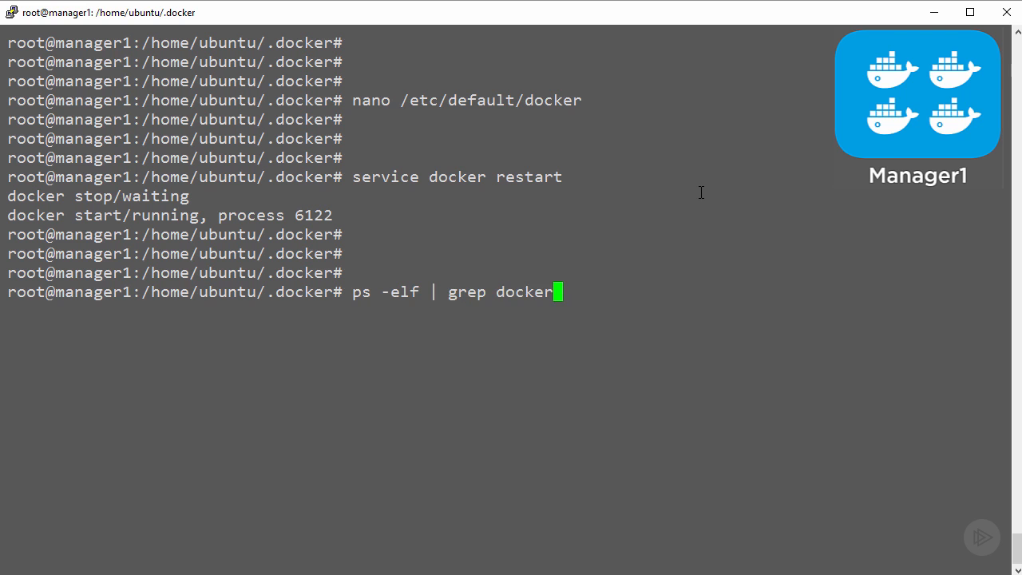
{"action": "key", "text": "Return"}
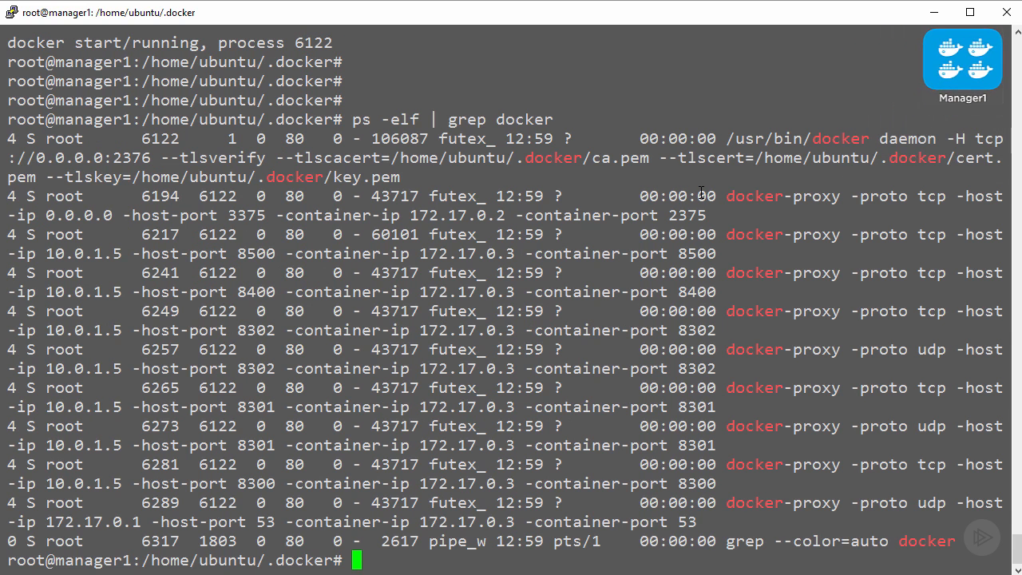